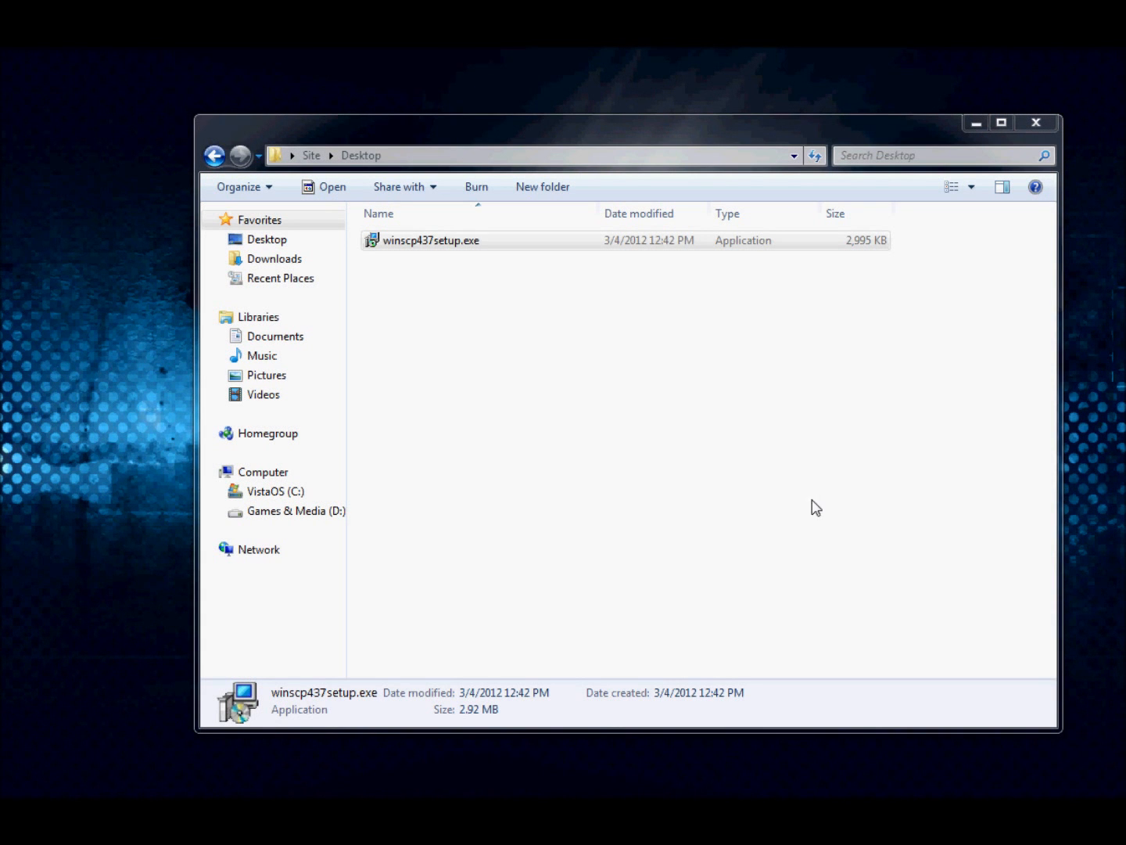
Run winscp437setup.exe from the Desktop and allow it past the security warning.
{"action": "left_click", "coordinate": [432, 240]}
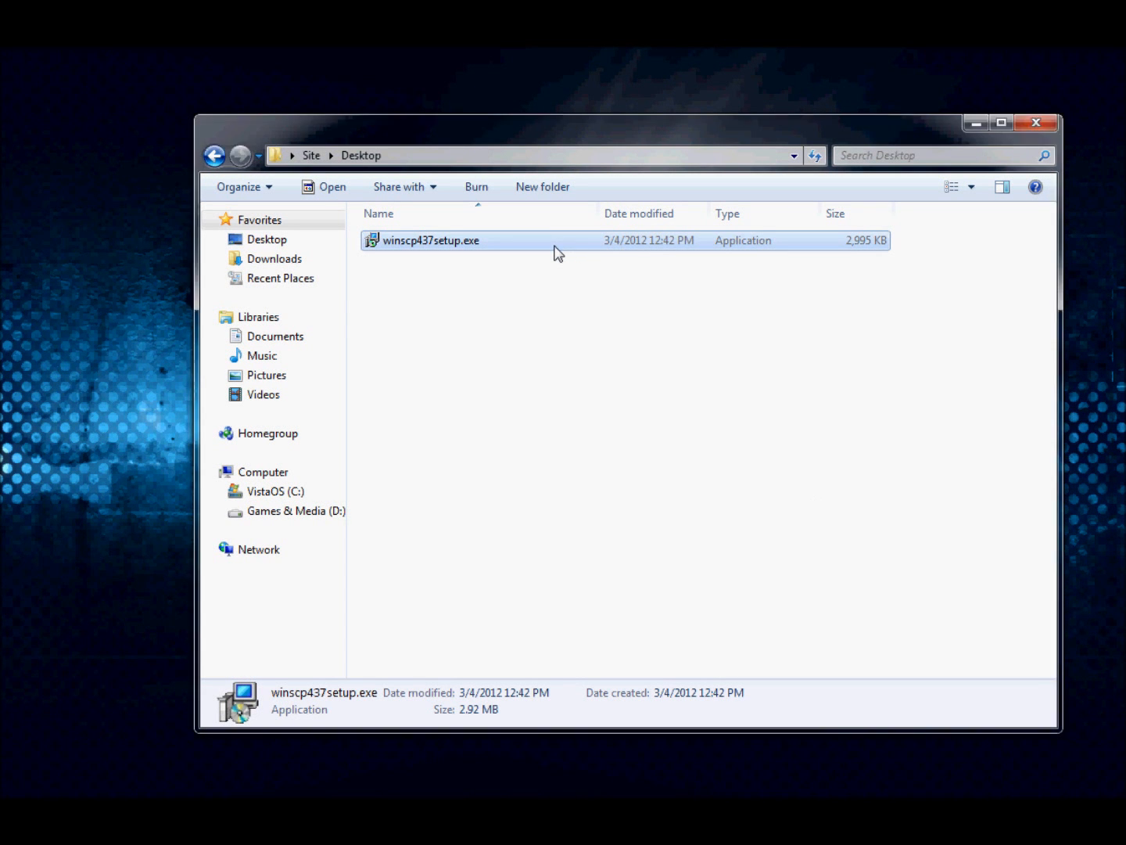
{"action": "double_click", "coordinate": [432, 241]}
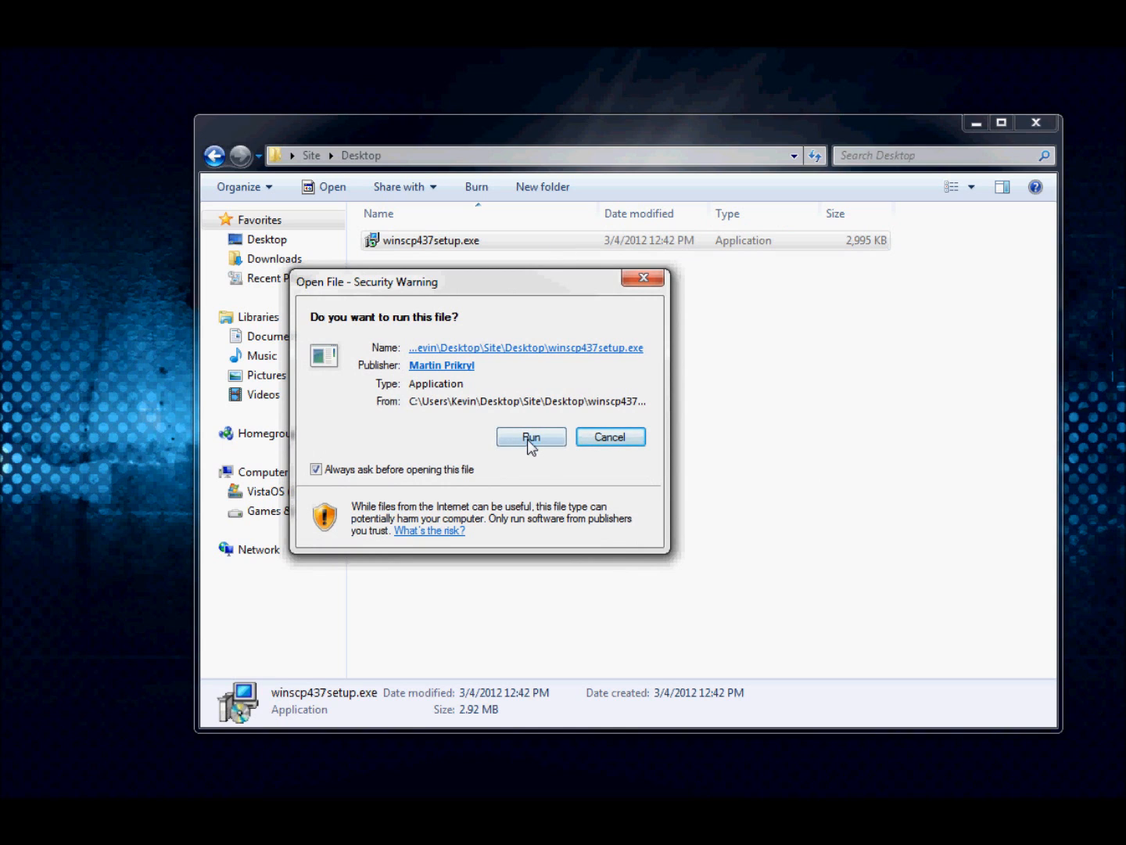
{"action": "left_click", "coordinate": [530, 436]}
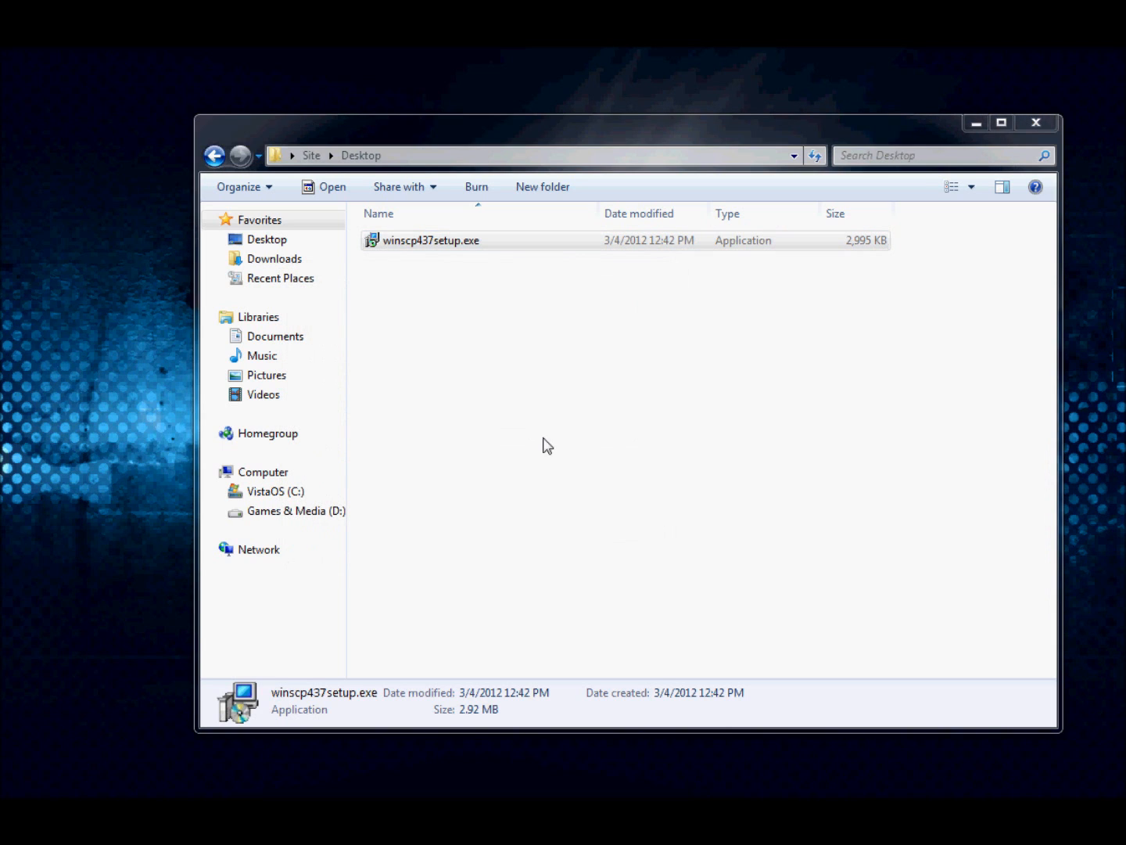
{"action": "double_click", "coordinate": [432, 241]}
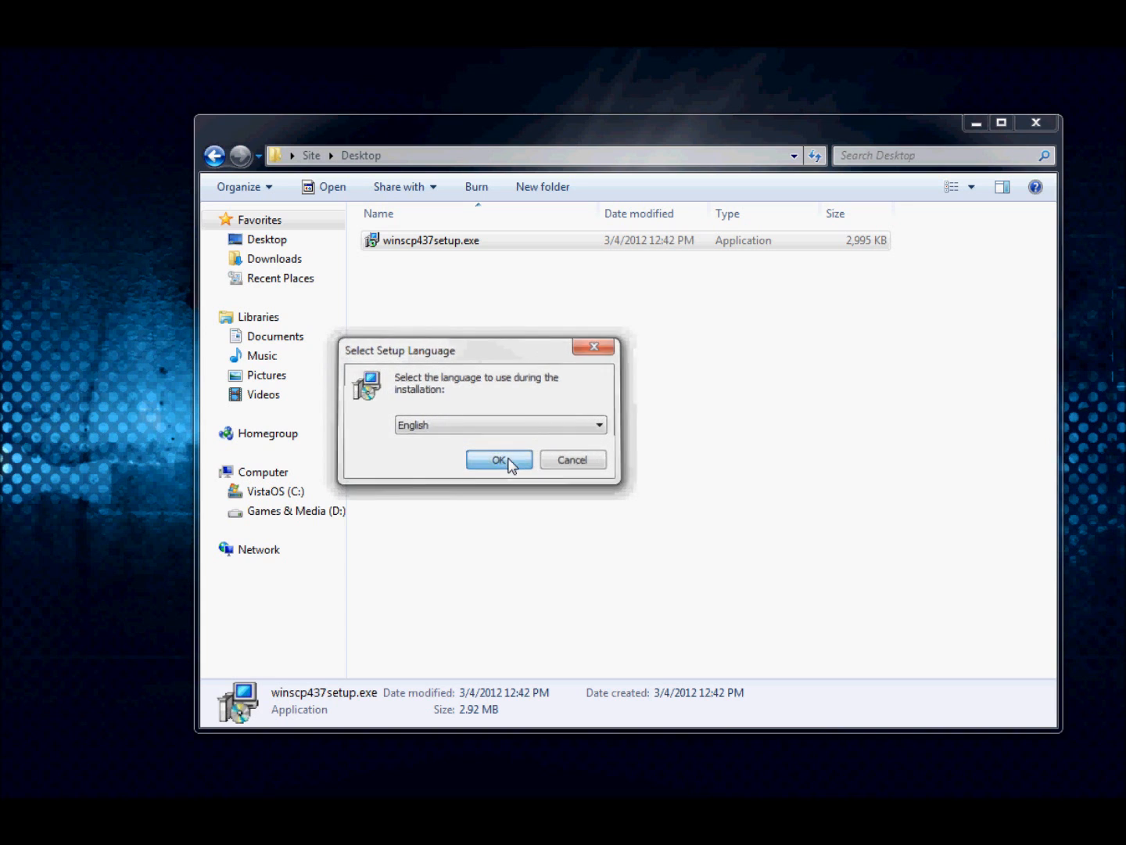
Install WinSCP 4.3.7 in English with Typical setup and Commander interface, then launch it.
{"action": "left_click", "coordinate": [499, 460]}
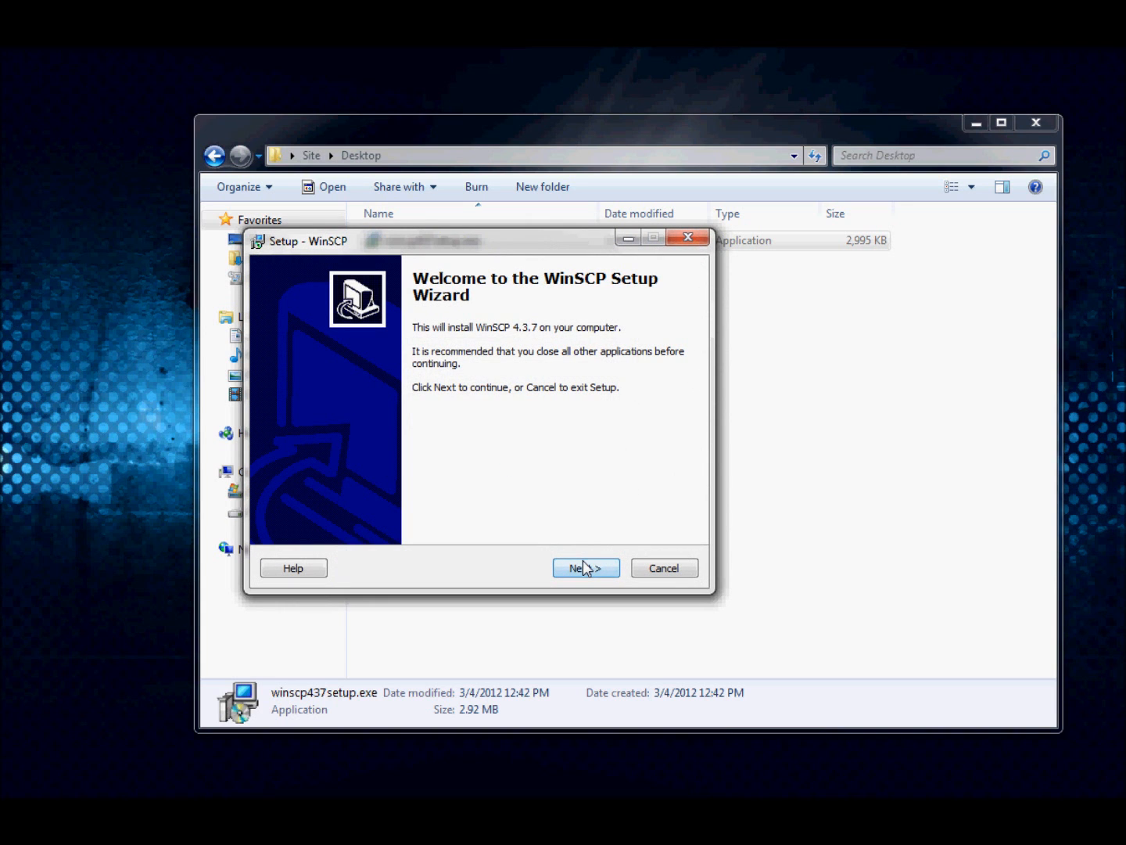
{"action": "left_click", "coordinate": [585, 567]}
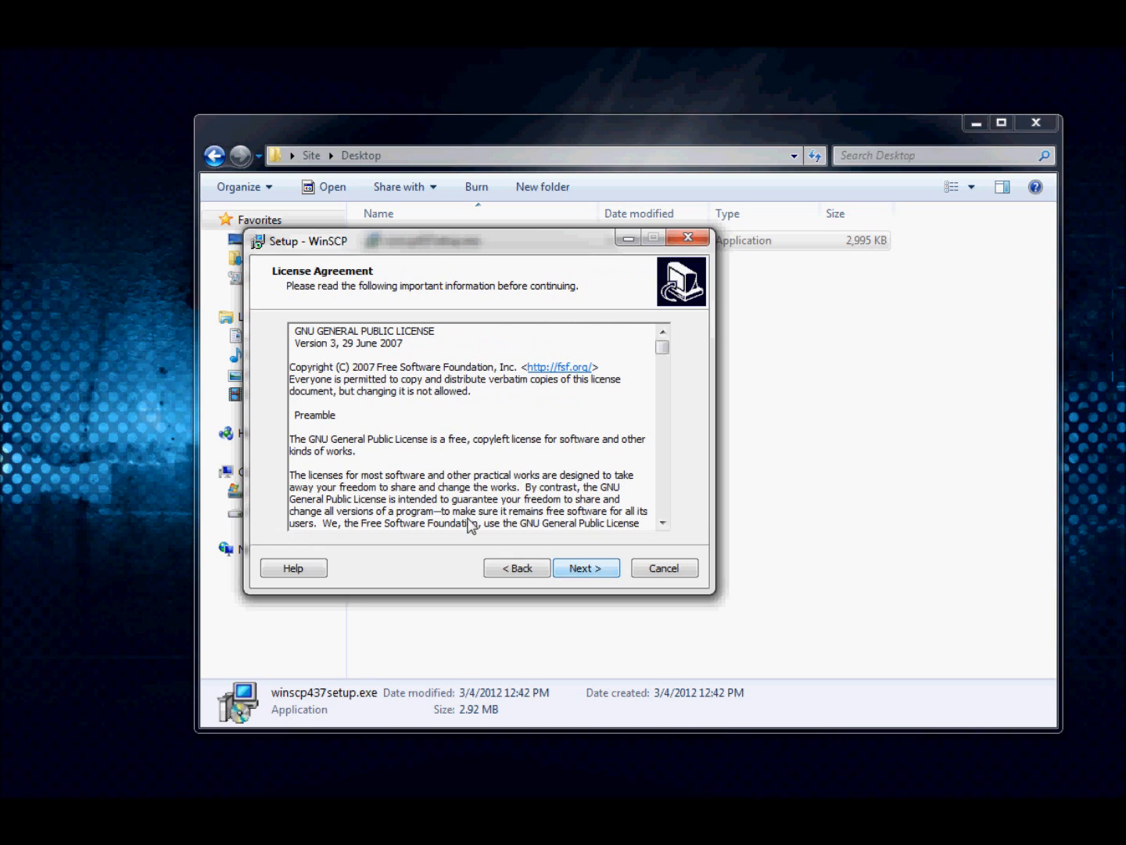
{"action": "left_click", "coordinate": [585, 567]}
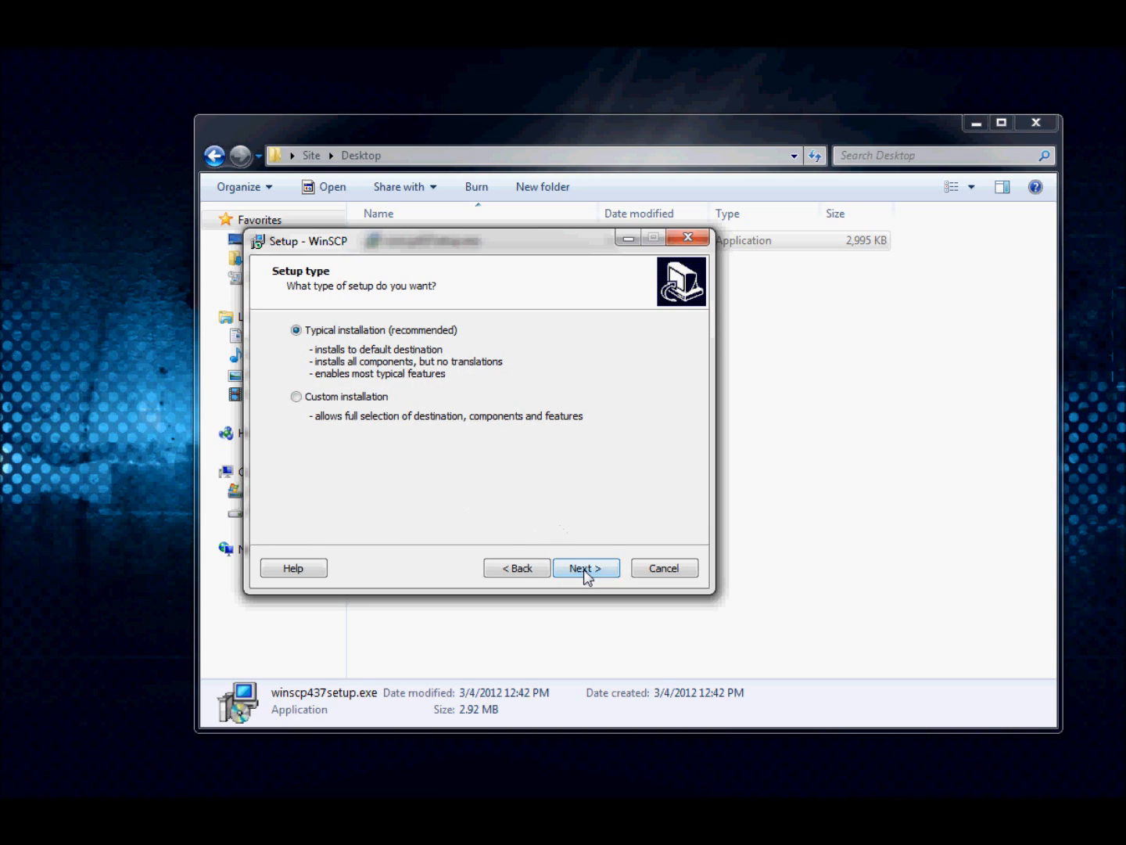
{"action": "left_click", "coordinate": [585, 567]}
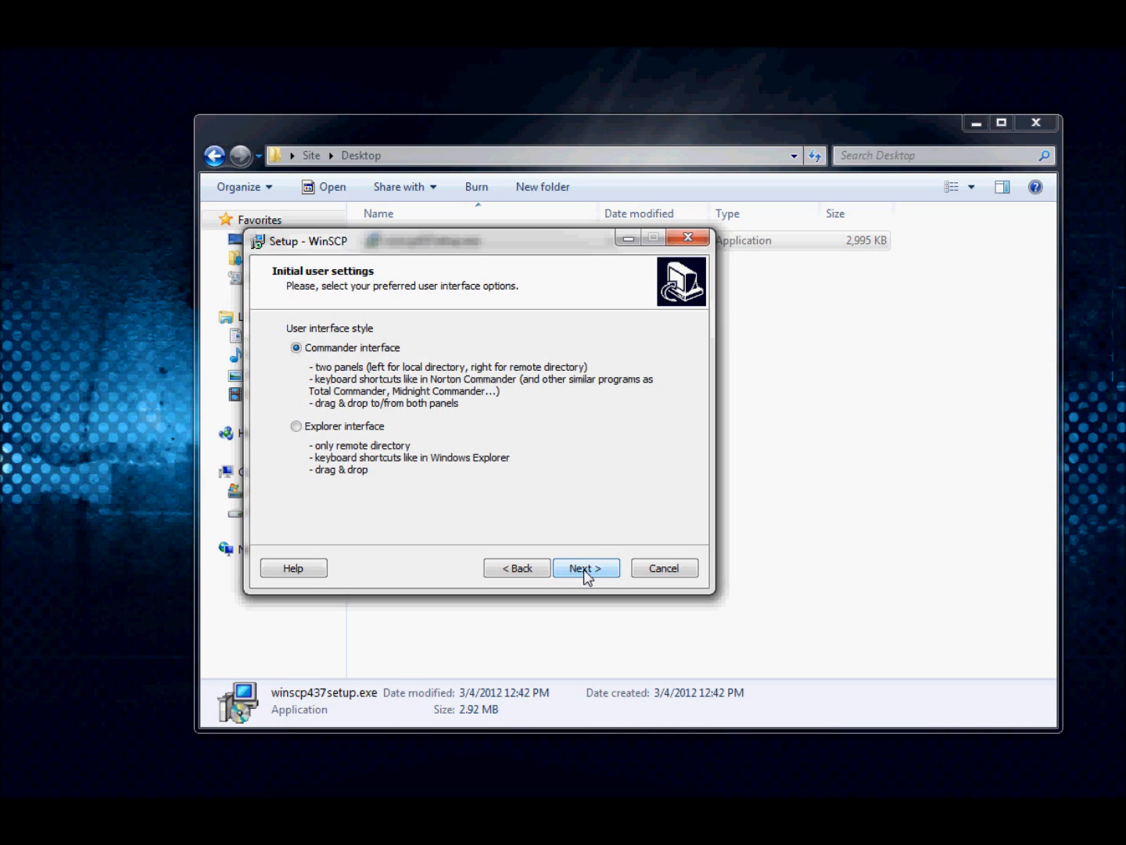
{"action": "left_click", "coordinate": [585, 568]}
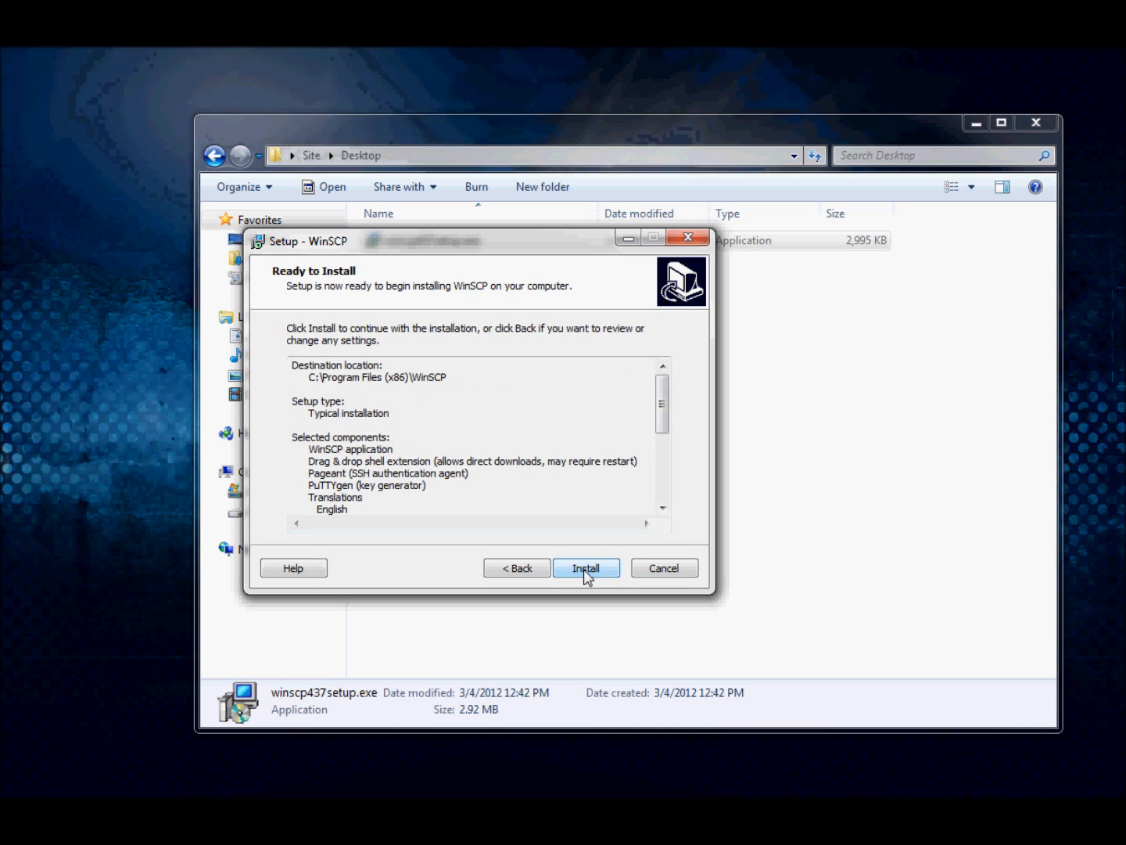
{"action": "left_click", "coordinate": [585, 568]}
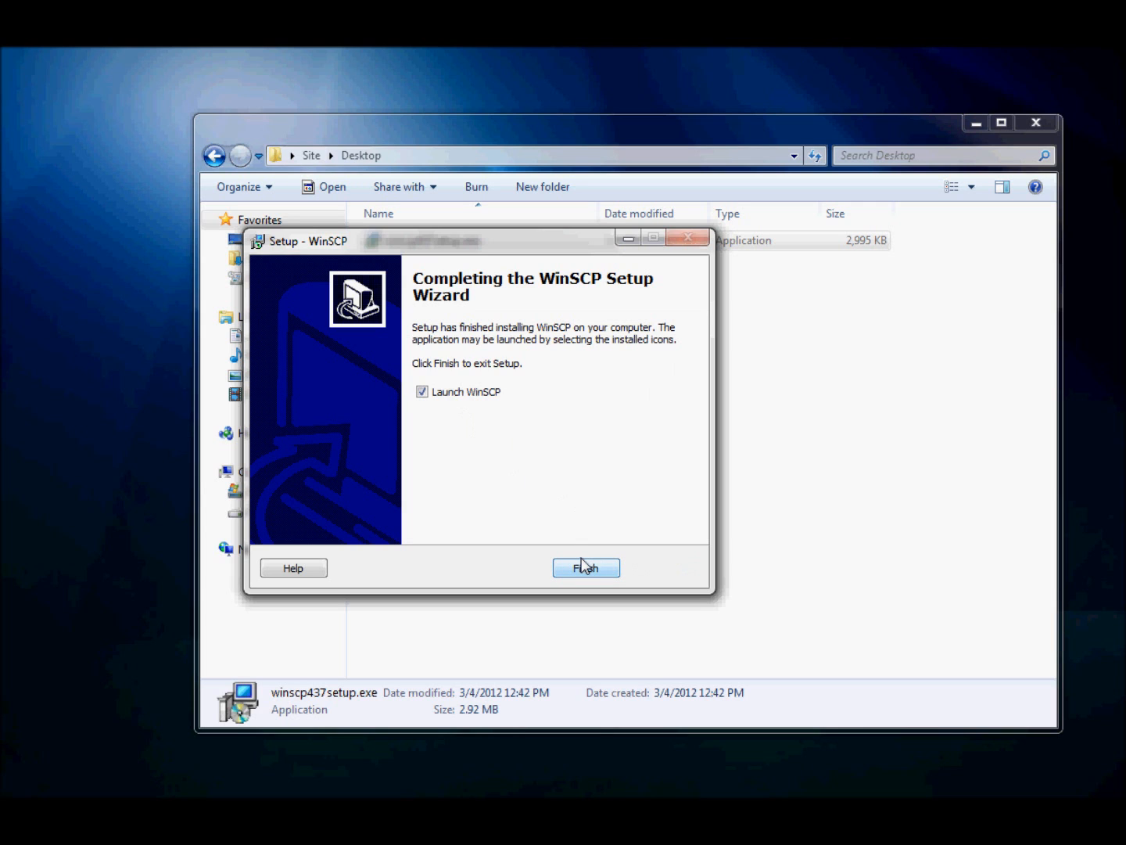
{"action": "left_click", "coordinate": [585, 566]}
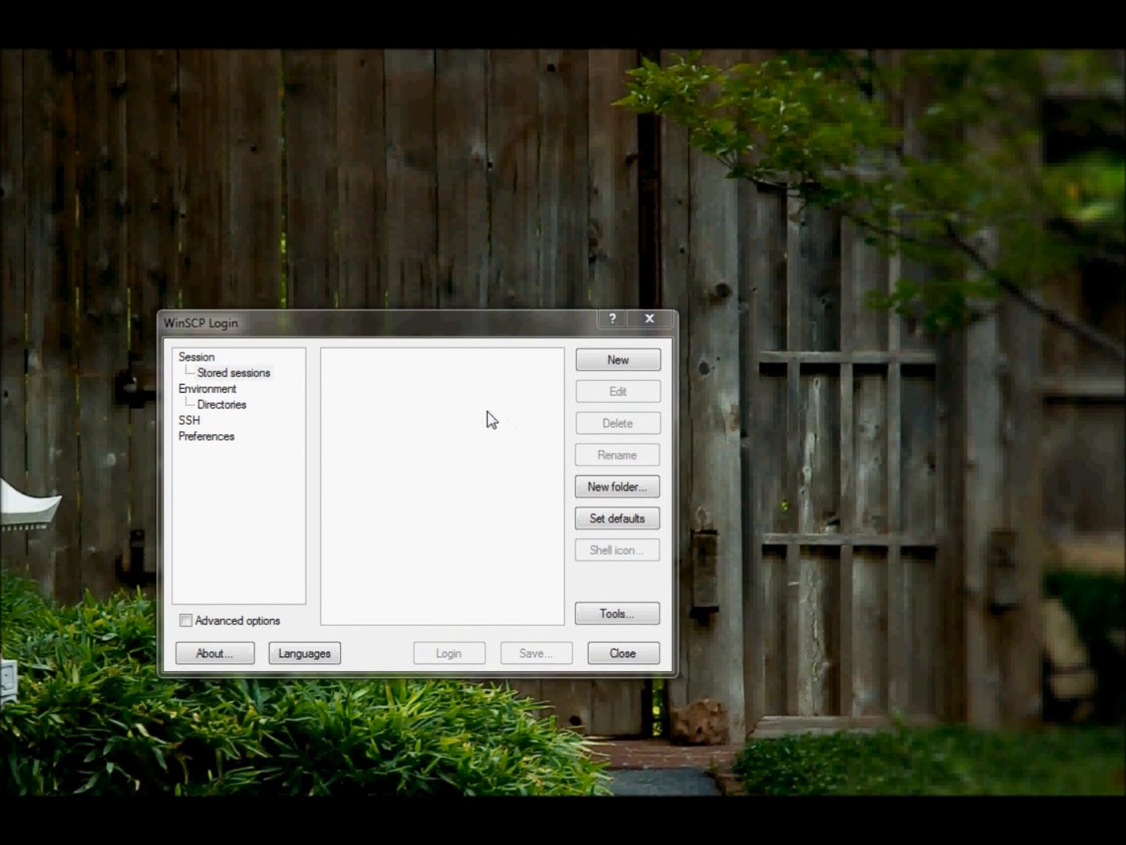
{"action": "mouse_move", "coordinate": [294, 374]}
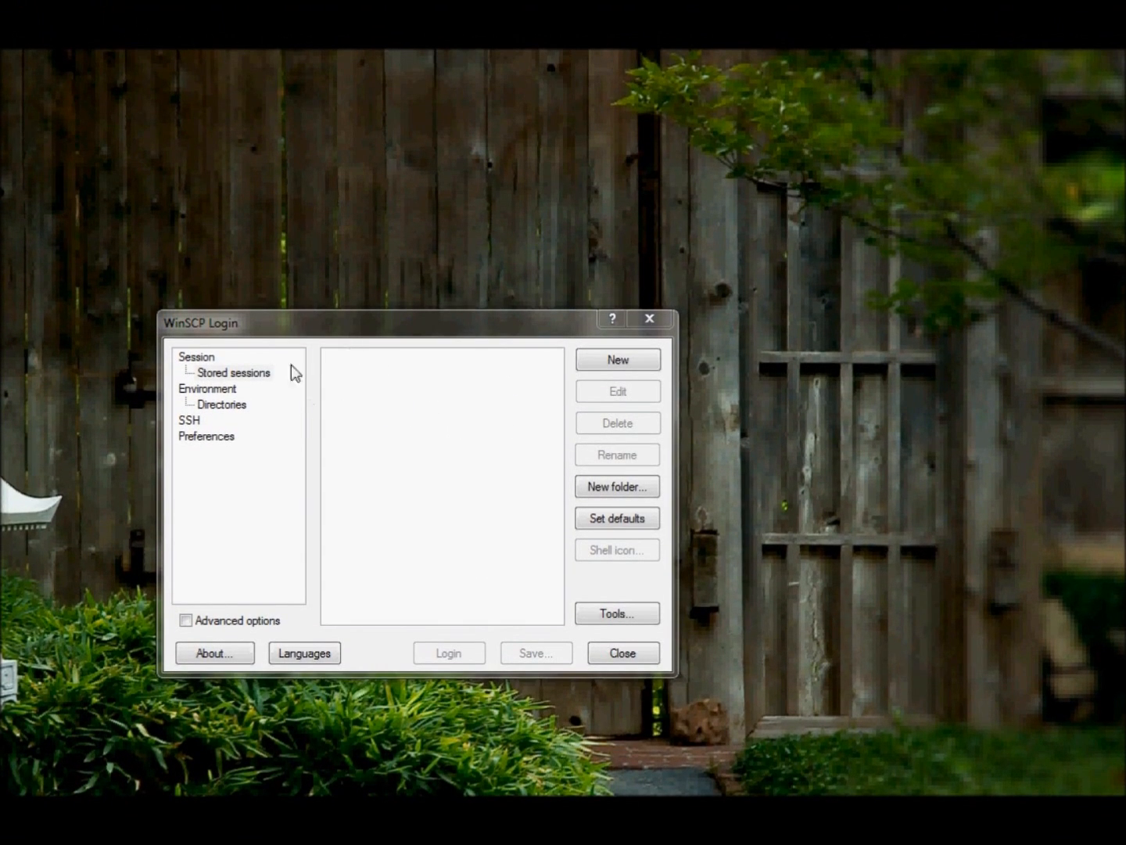
Create a new SFTP session for login.csupomona.edu on port 22 with user bnb and password.
{"action": "left_click", "coordinate": [232, 372]}
{"action": "type", "text": "lgoin"}
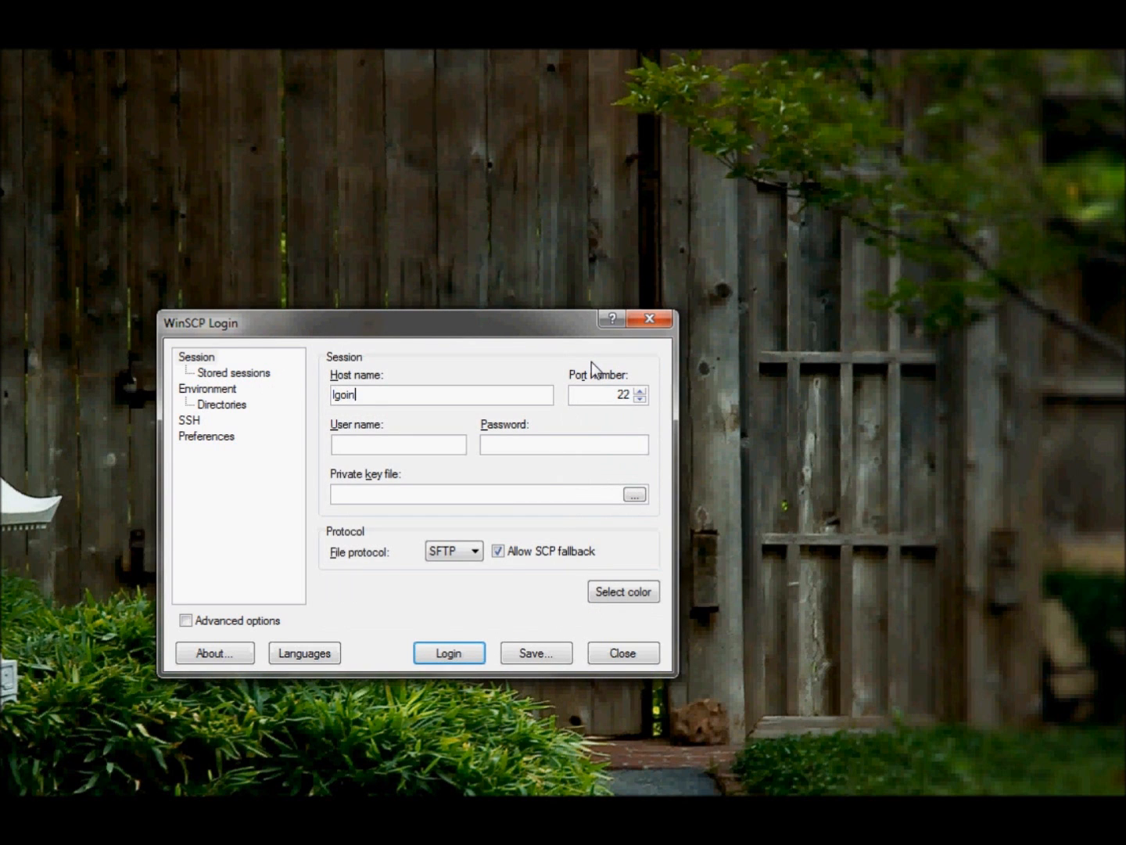
{"action": "key", "text": "BackSpace"}
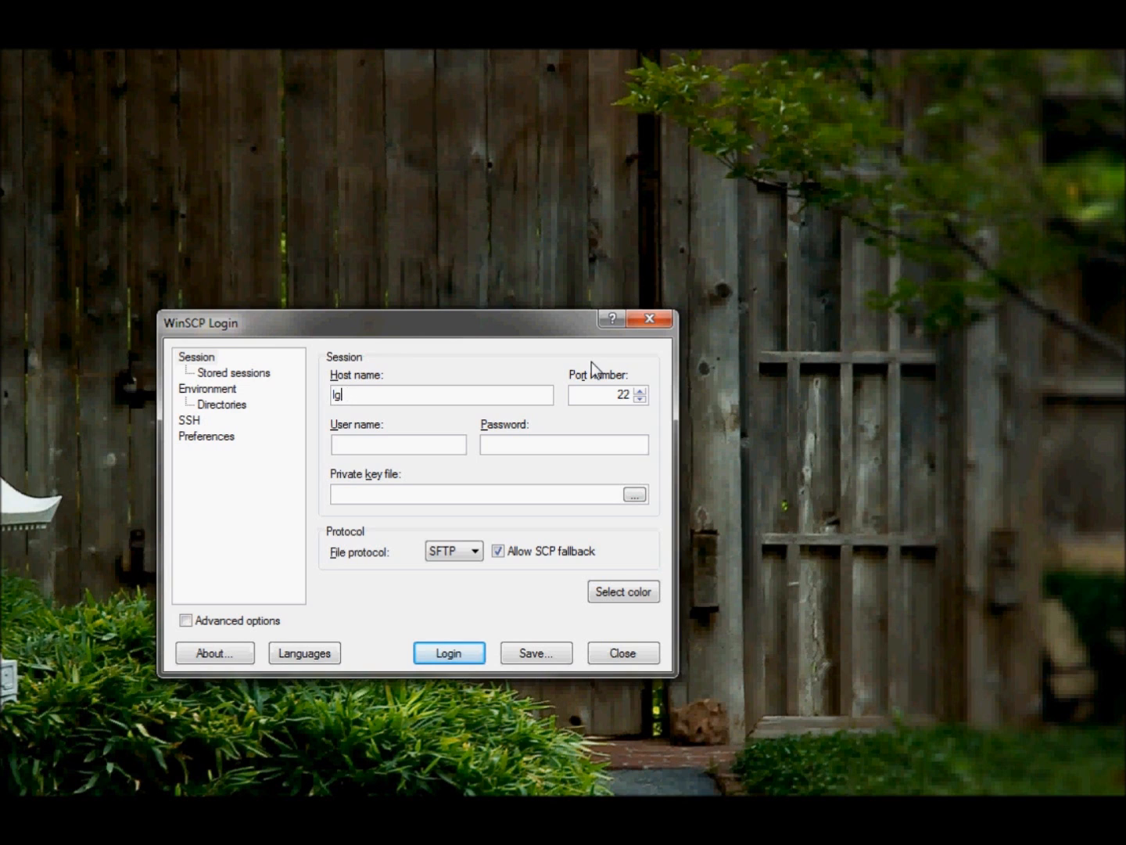
{"action": "type", "text": "login.csupom"}
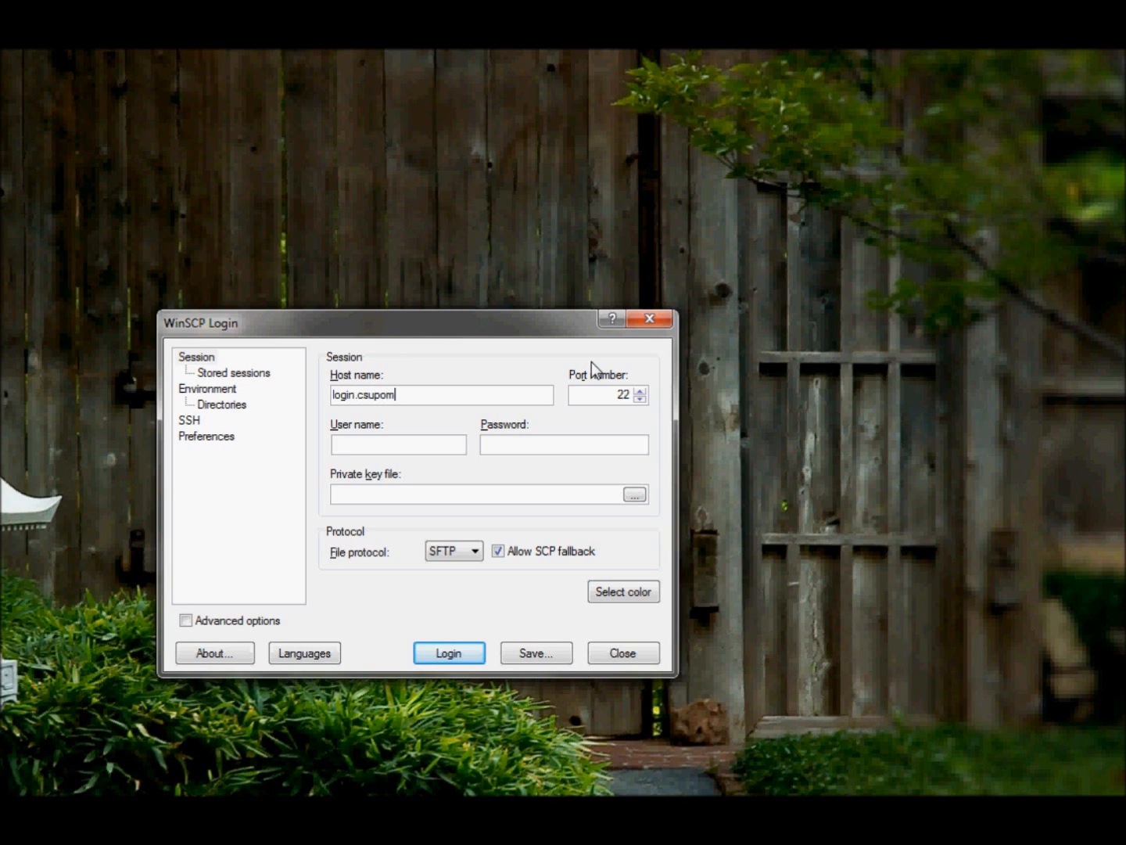
{"action": "type", "text": "bnberg"}
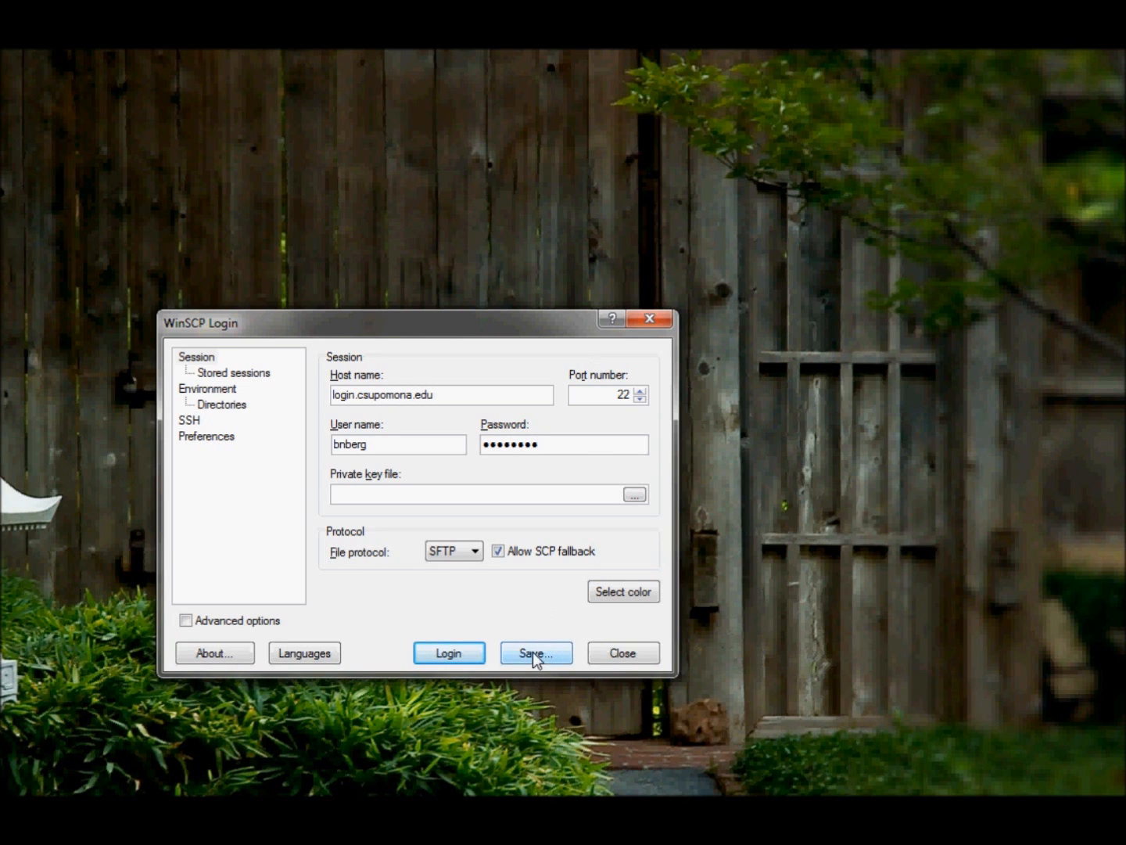
{"action": "left_click", "coordinate": [535, 652]}
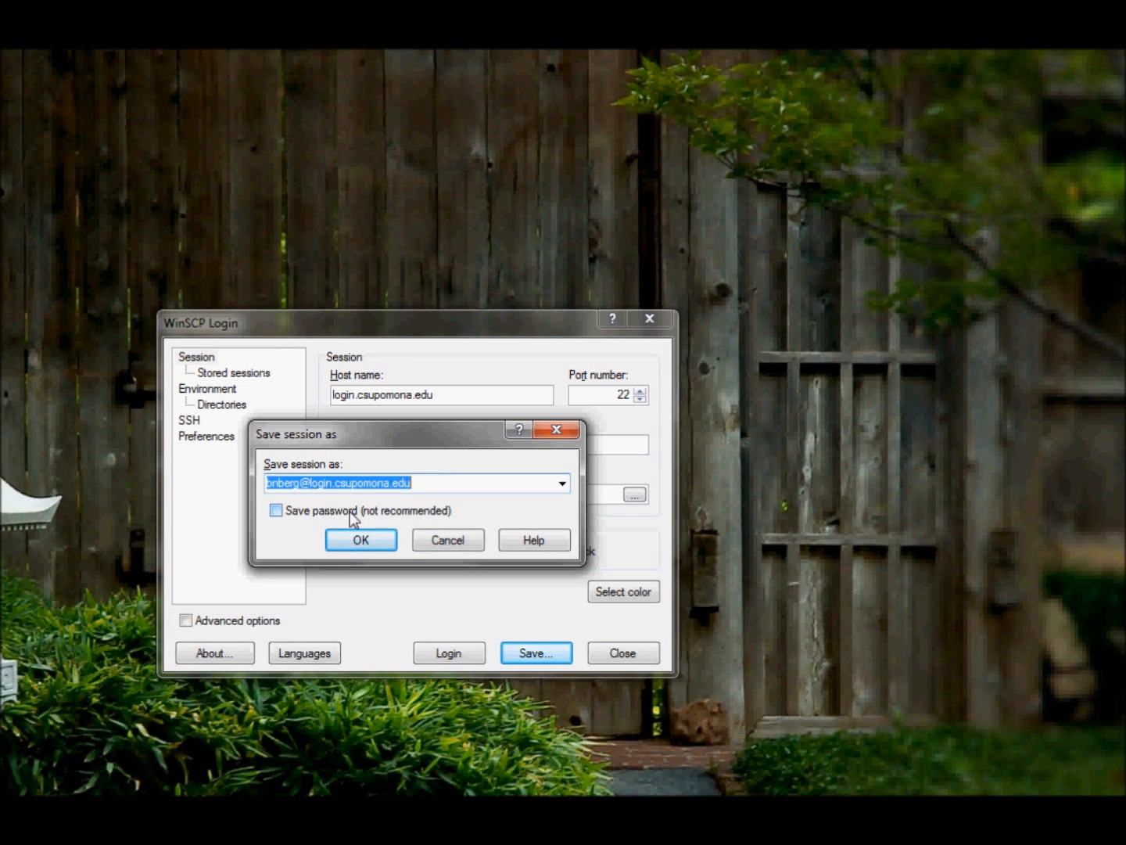
{"action": "mouse_move", "coordinate": [359, 523]}
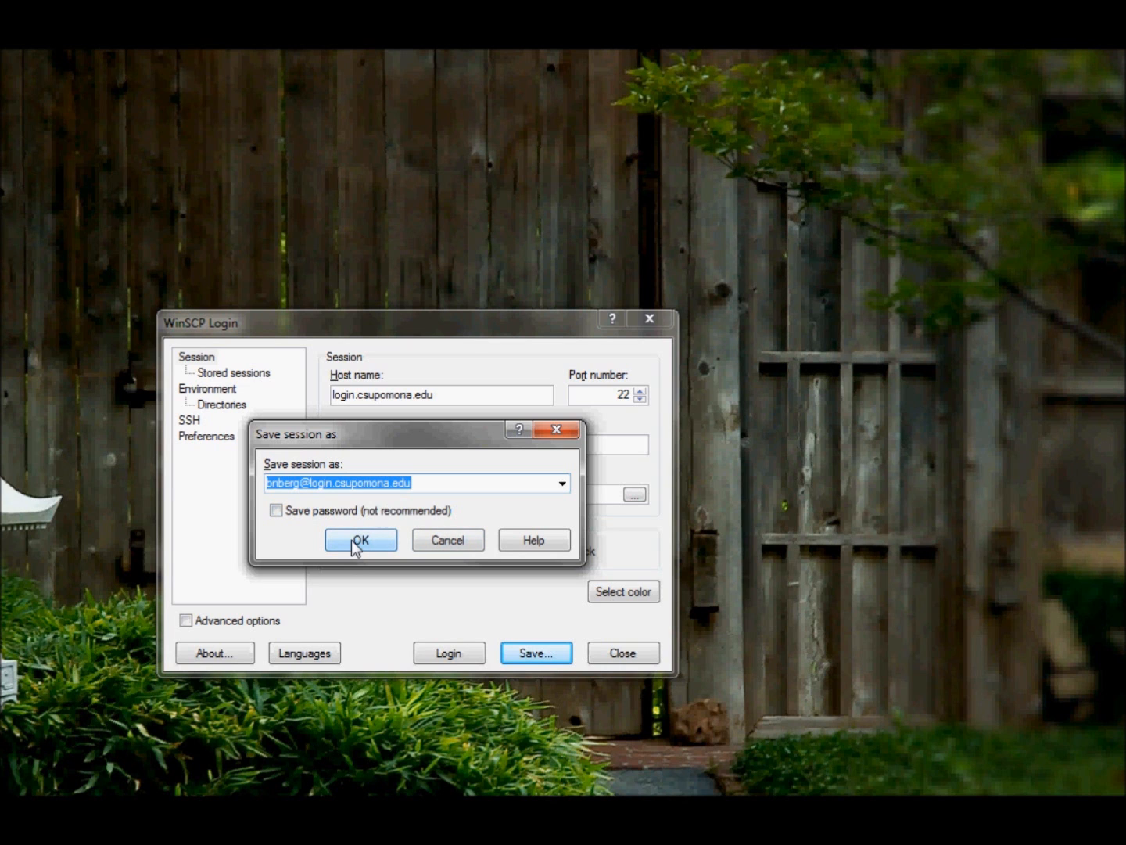
{"action": "left_click", "coordinate": [360, 539]}
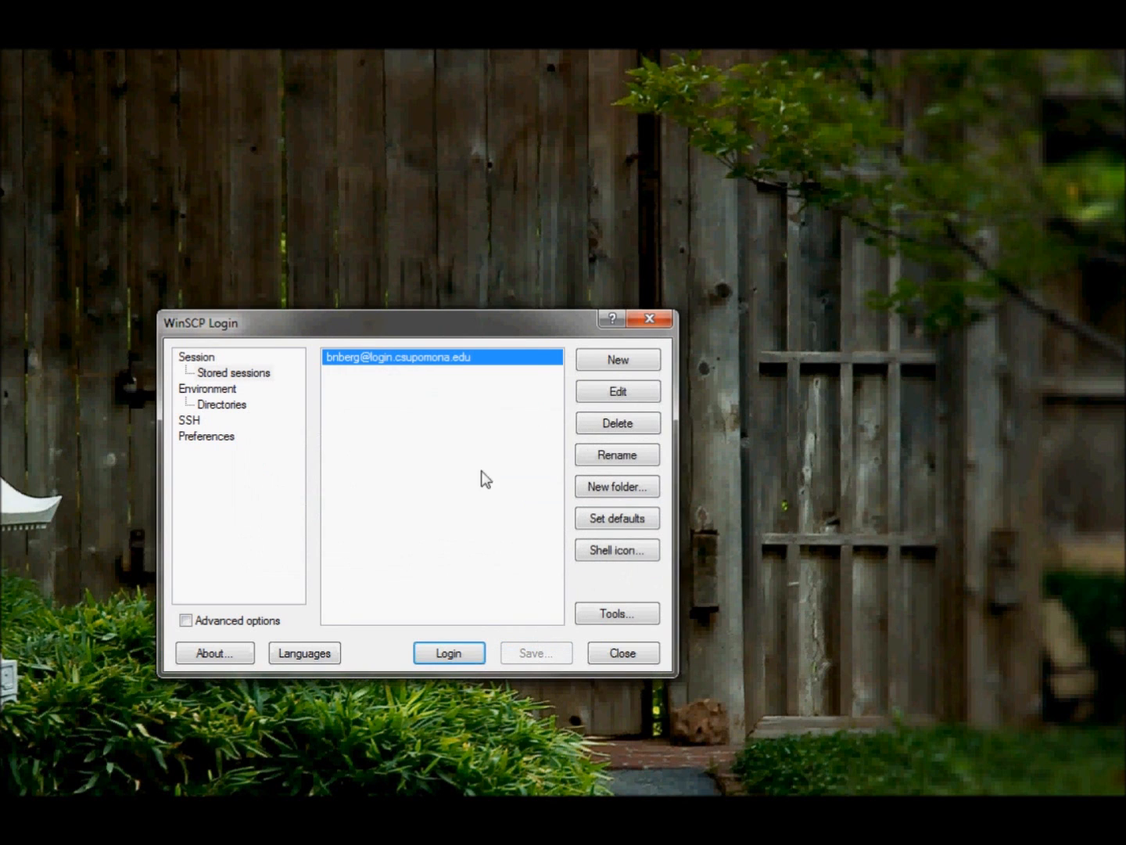
Log in with the saved session, supplying the account password when prompted.
{"action": "left_click", "coordinate": [448, 652]}
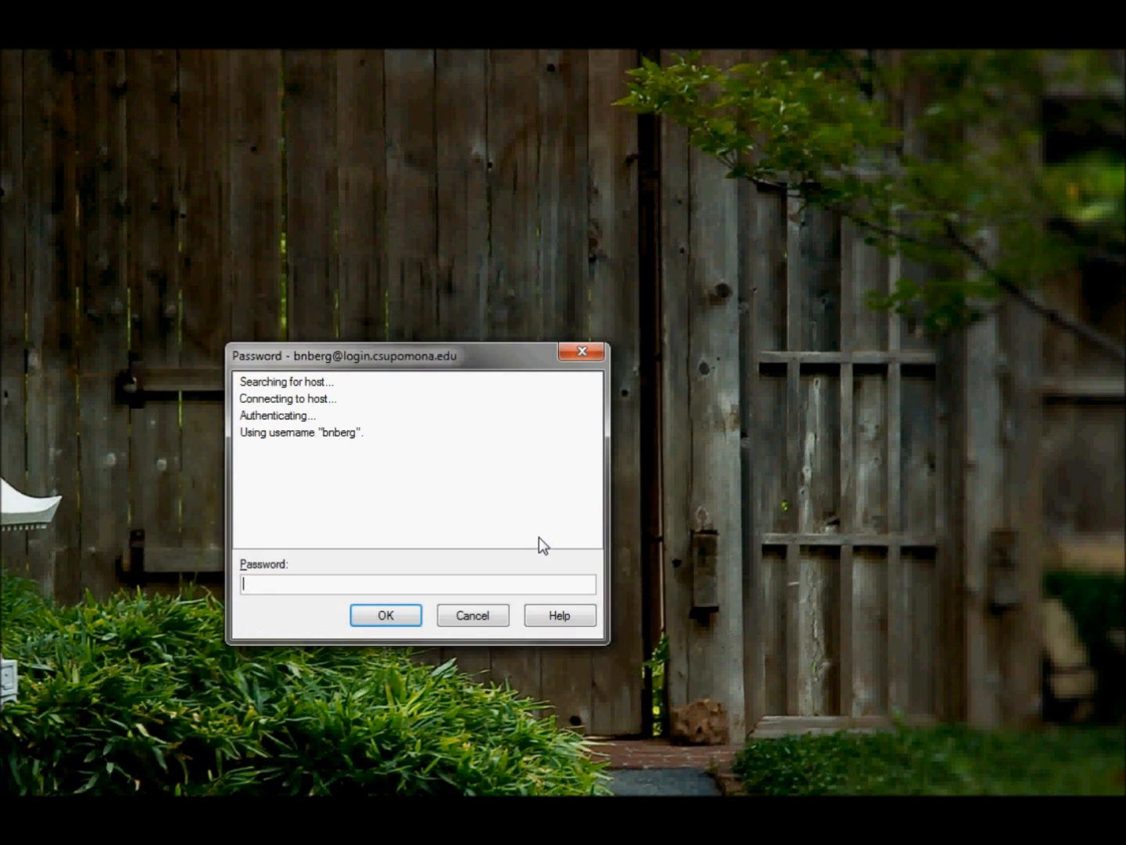
{"action": "type", "text": "•••••"}
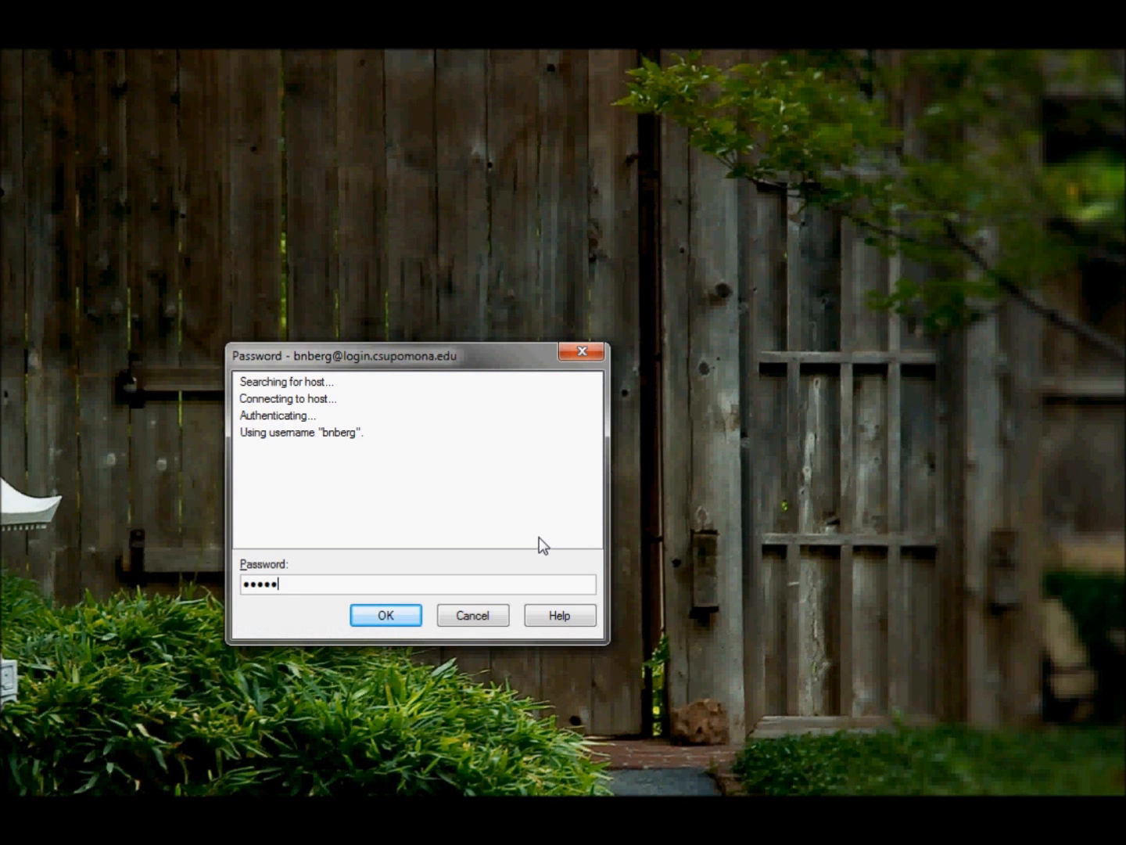
{"action": "left_click", "coordinate": [385, 615]}
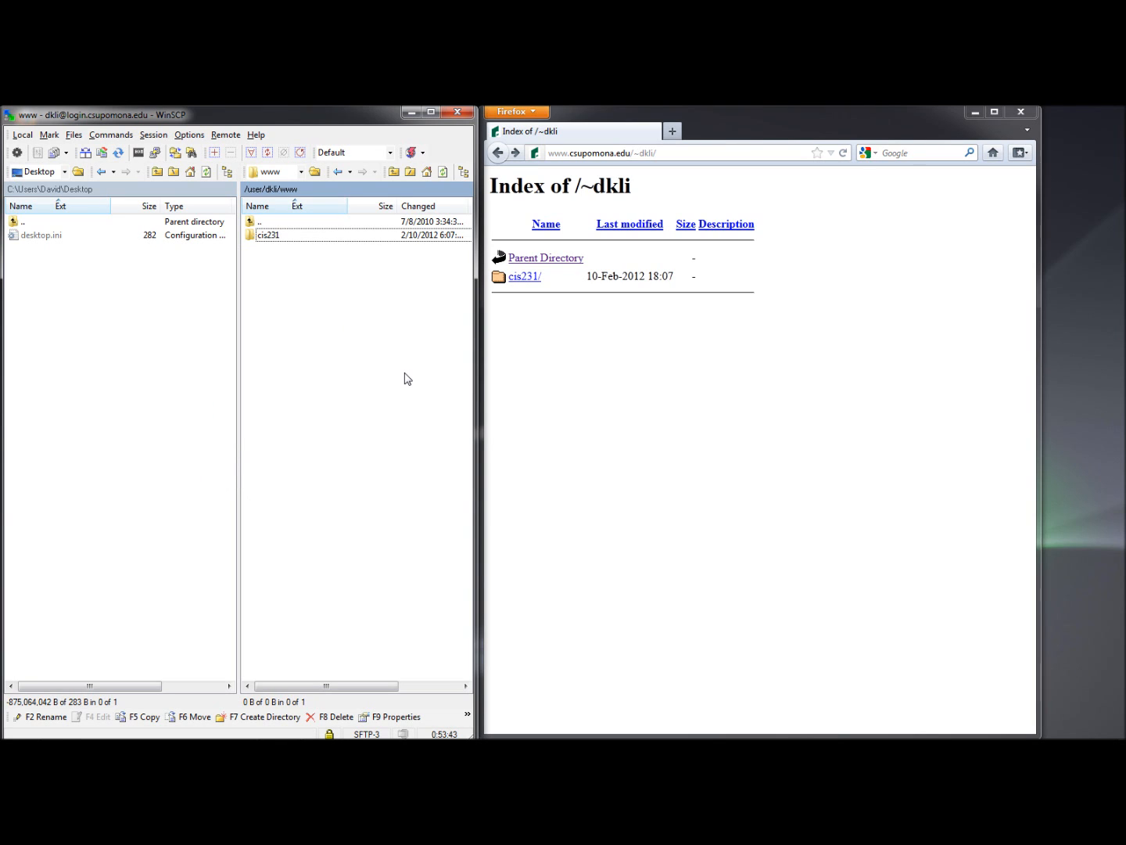
{"action": "mouse_move", "coordinate": [422, 343]}
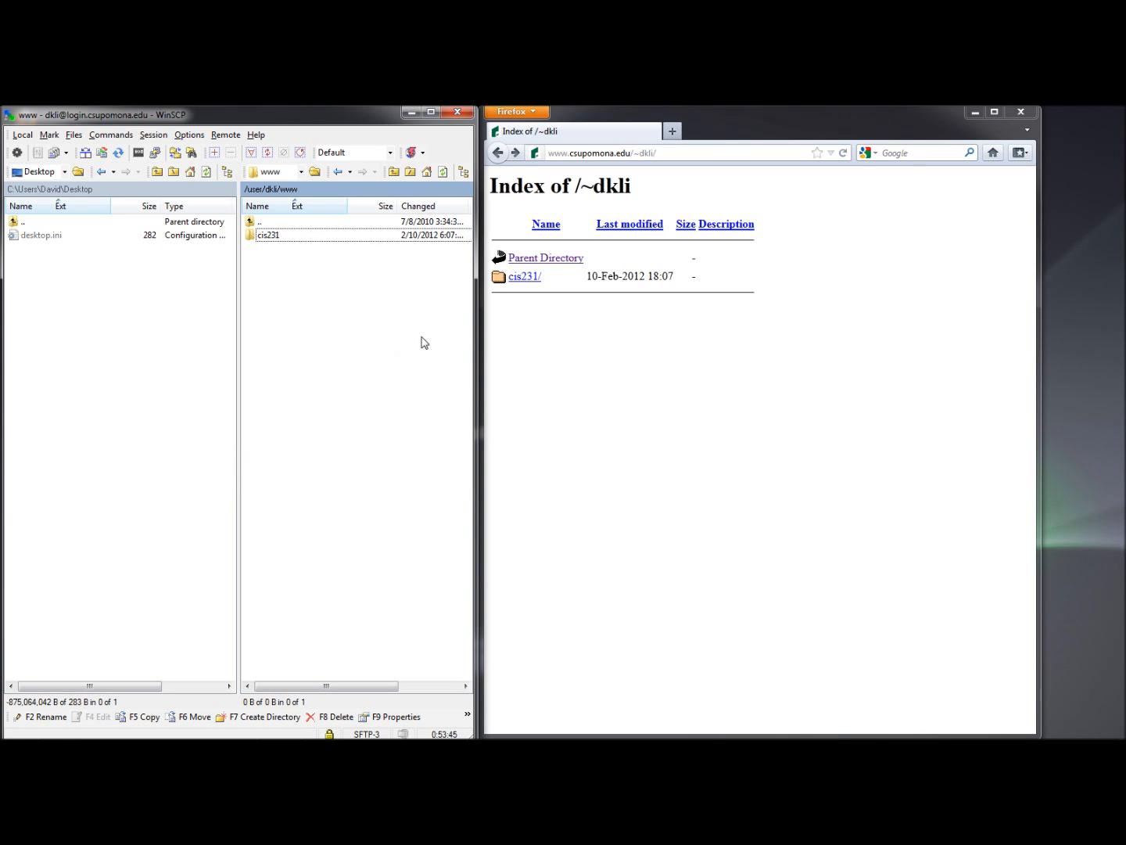
Create a new text document on the desktop named WinSCPTest.
{"action": "right_click", "coordinate": [1070, 285]}
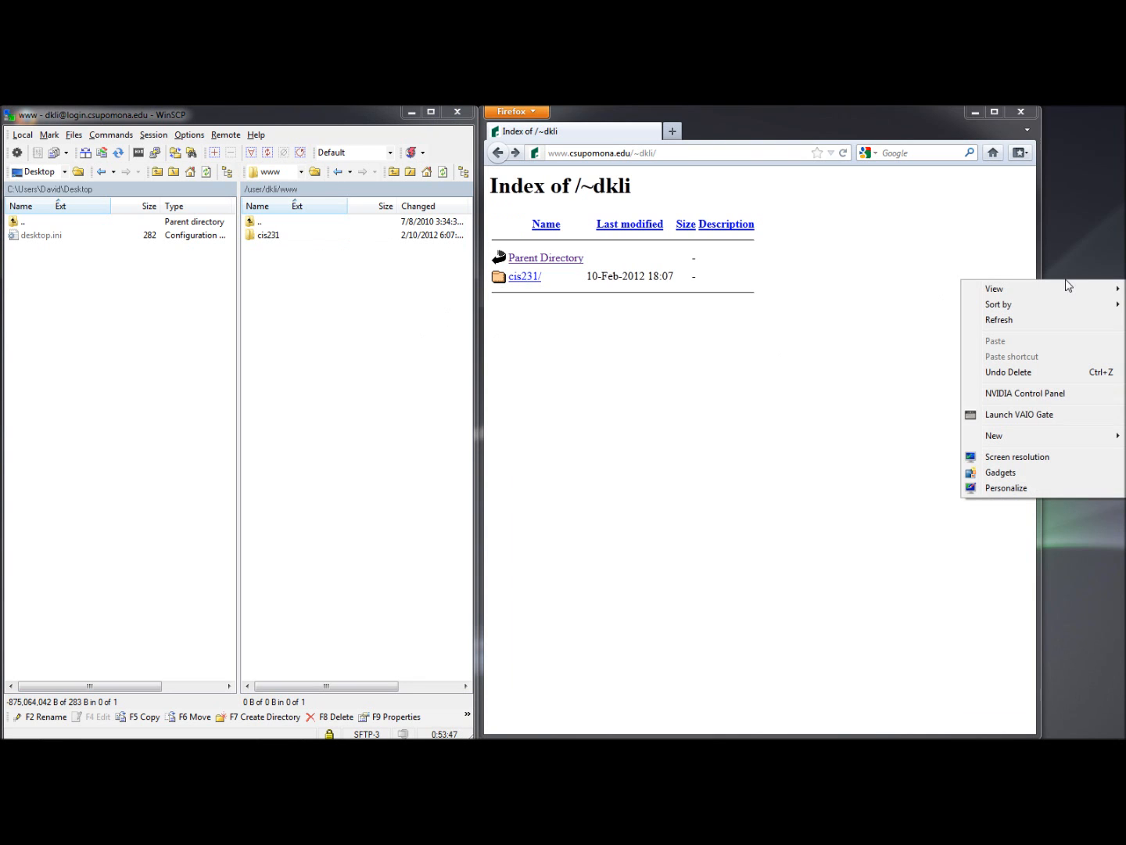
{"action": "mouse_move", "coordinate": [995, 435]}
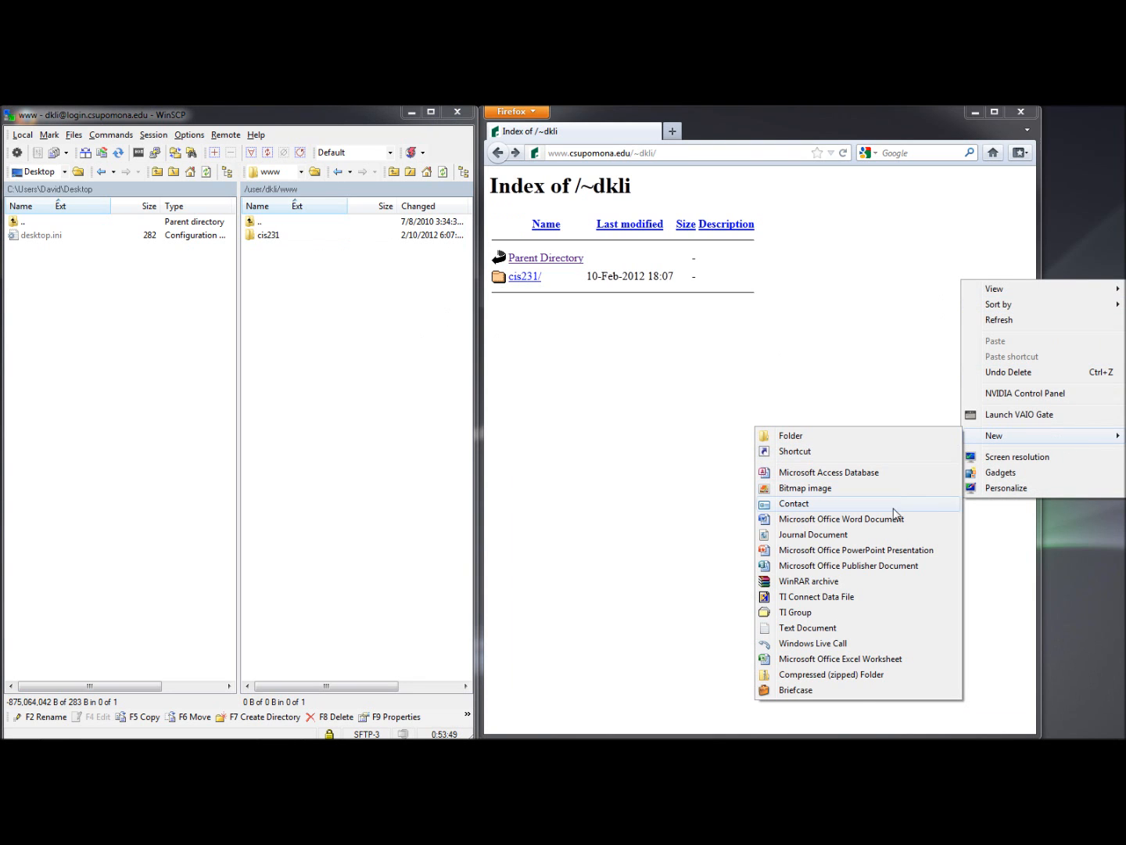
{"action": "left_click", "coordinate": [807, 628]}
{"action": "type", "text": "WinSCPTest"}
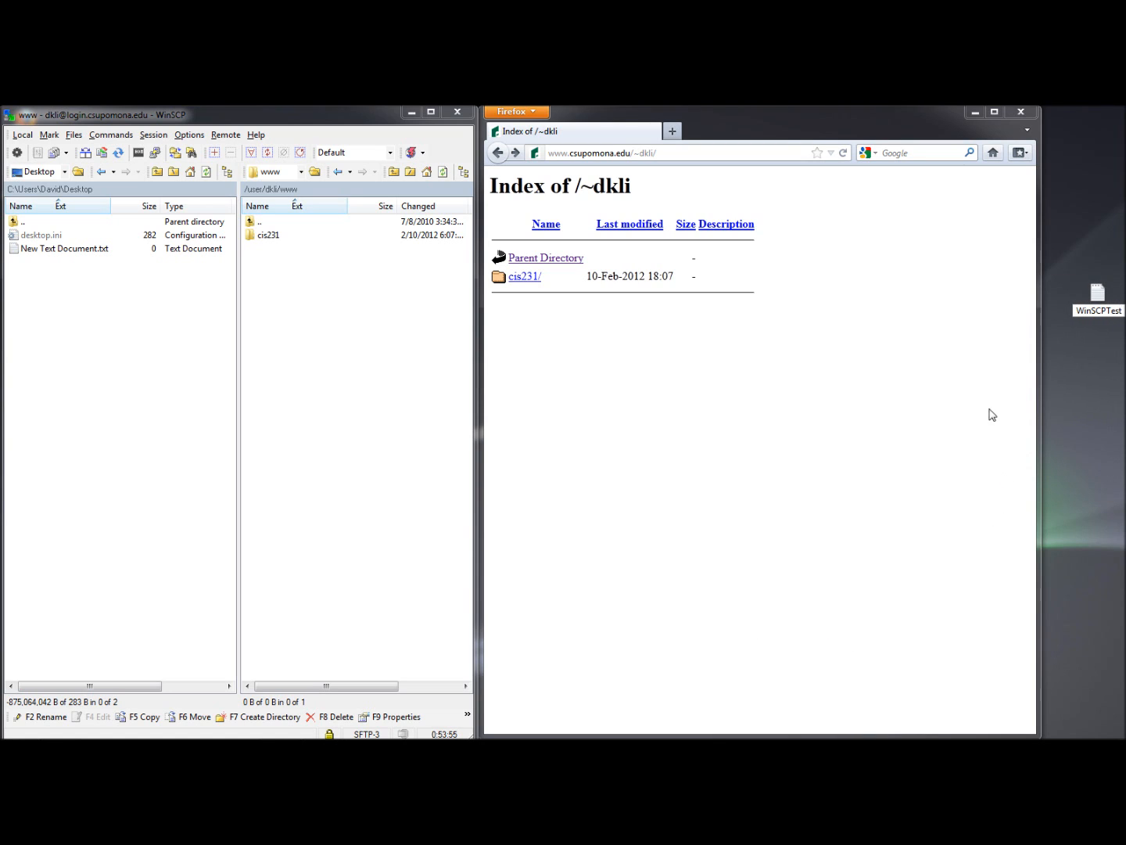
{"action": "left_click", "coordinate": [1098, 295]}
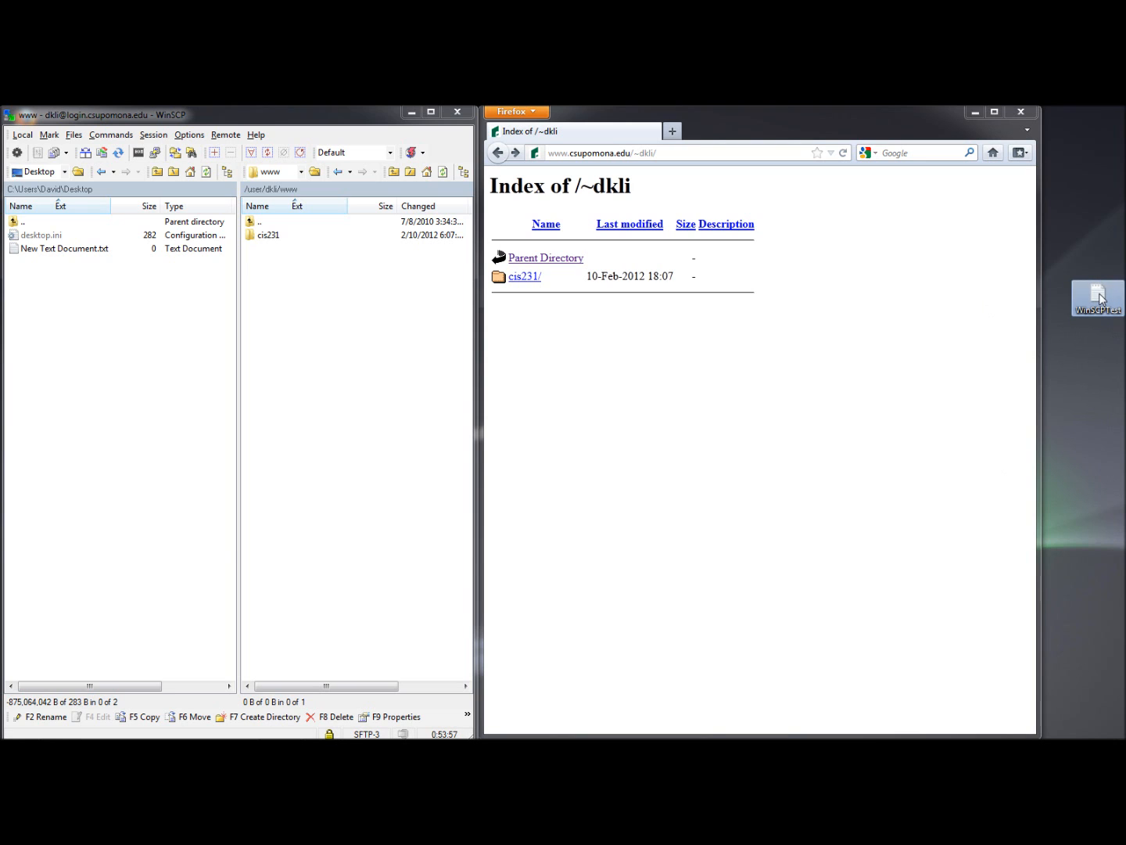
Paste lorem ipsum text into WinSCPTest.txt in Notepad and save it on close.
{"action": "double_click", "coordinate": [1098, 298]}
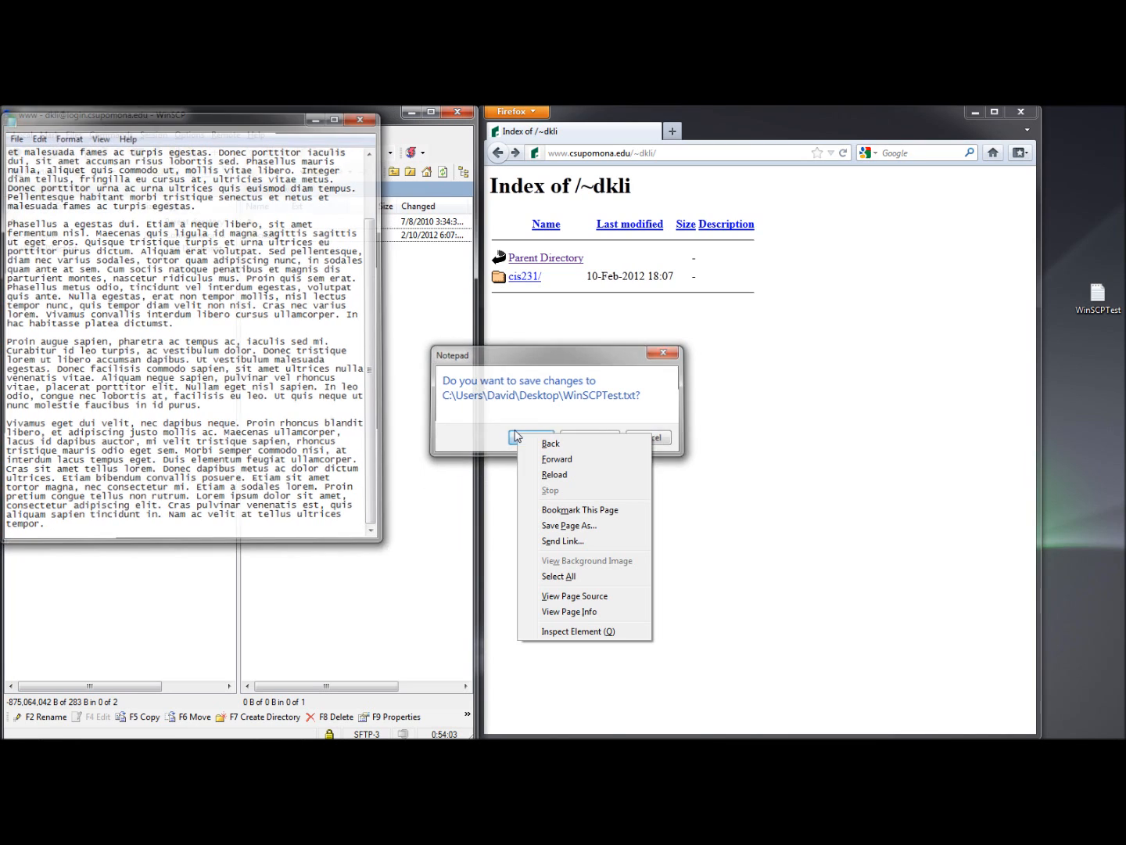
{"action": "left_click", "coordinate": [532, 437]}
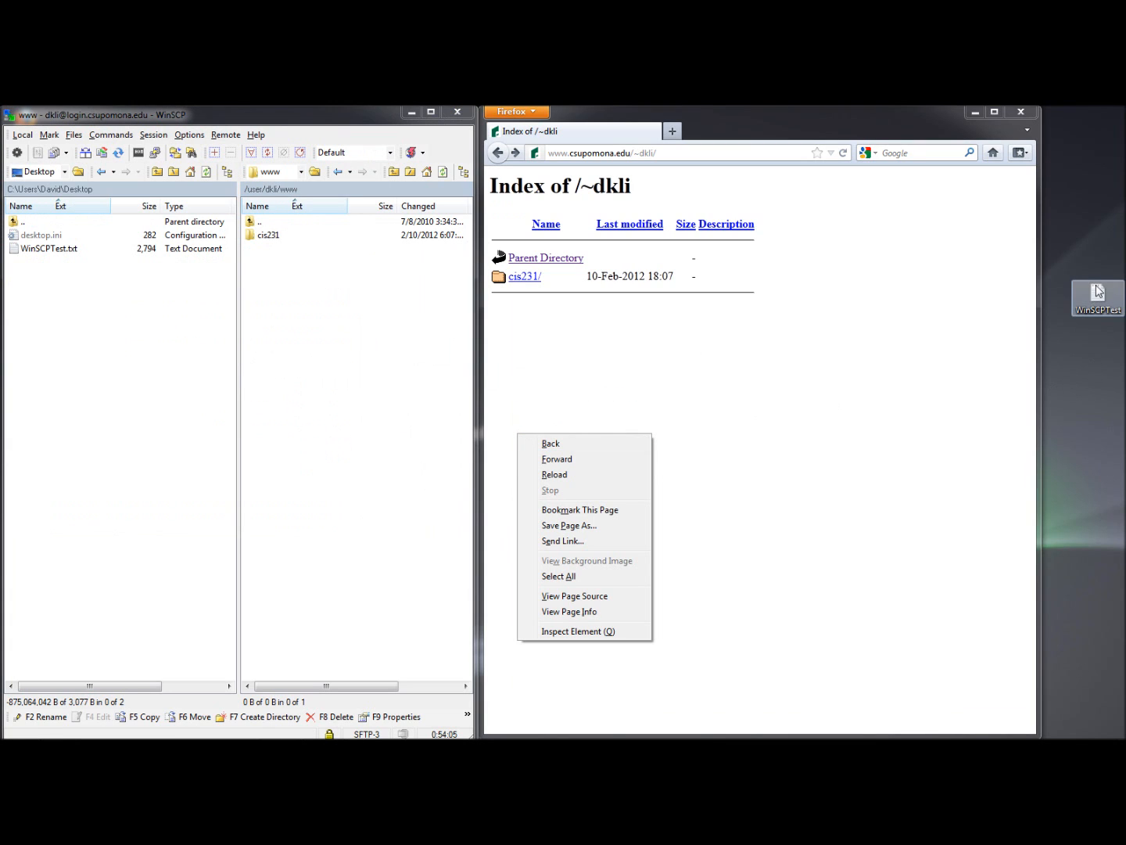
Copy WinSCPTest.txt from the local Desktop panel into the remote www folder.
{"action": "left_click_drag", "start_coordinate": [1098, 298], "coordinate": [770, 362]}
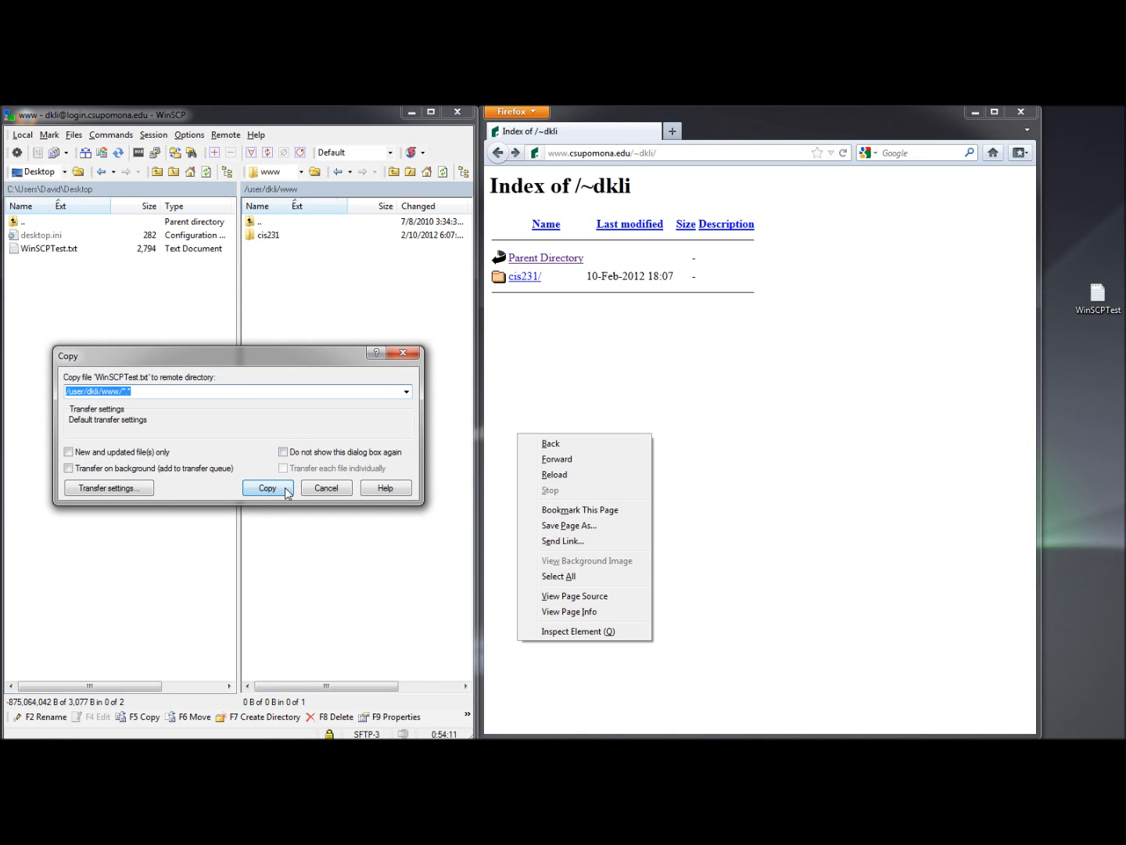
{"action": "left_click", "coordinate": [266, 488]}
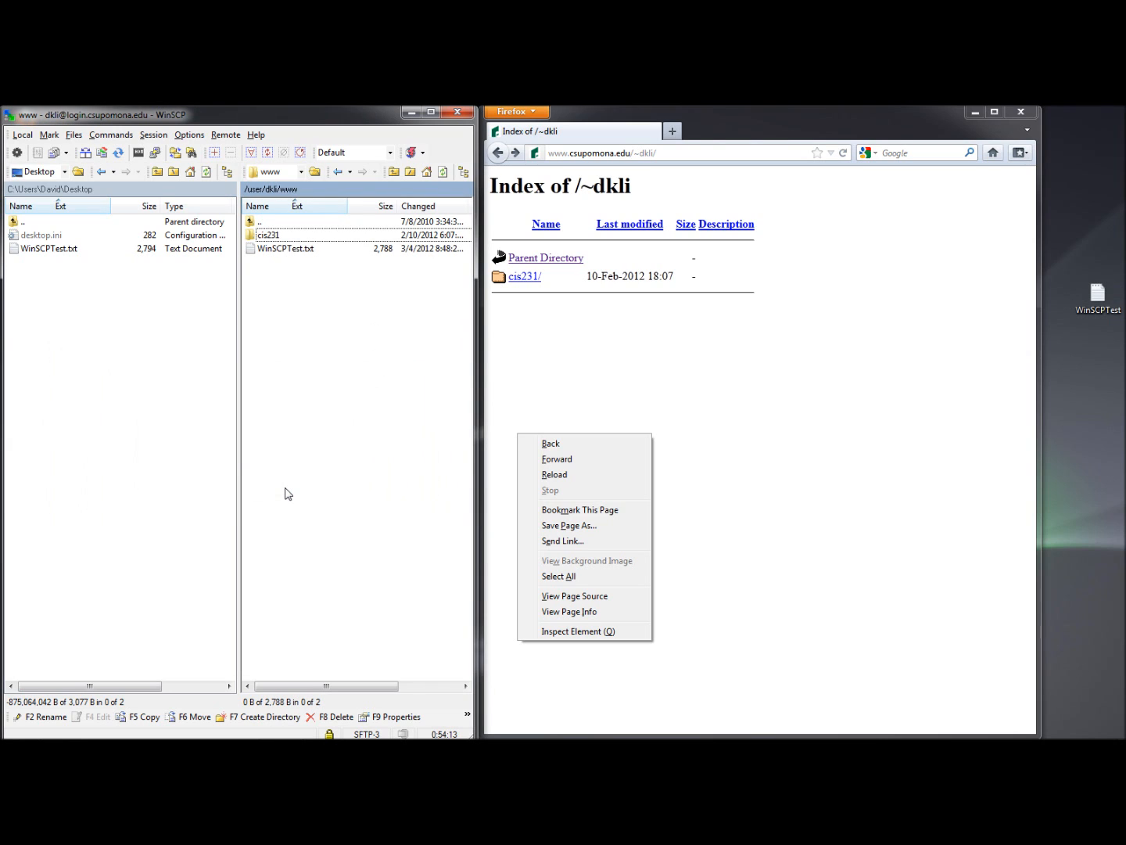
{"action": "mouse_move", "coordinate": [588, 347]}
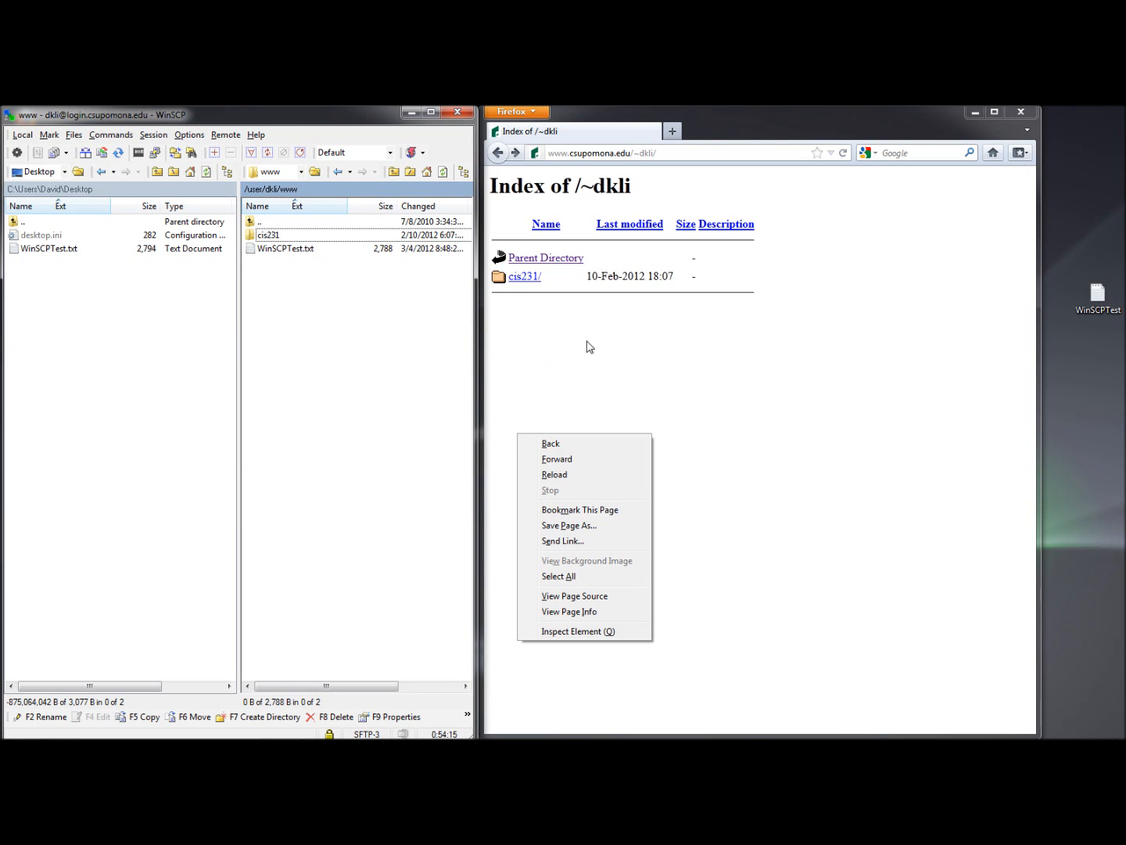